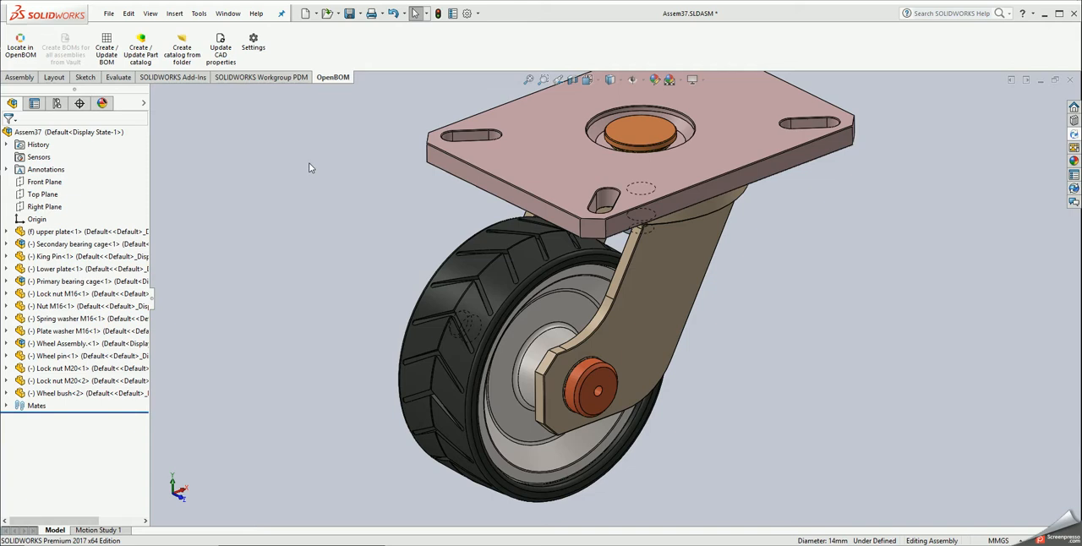
pyautogui.moveTo(291, 45)
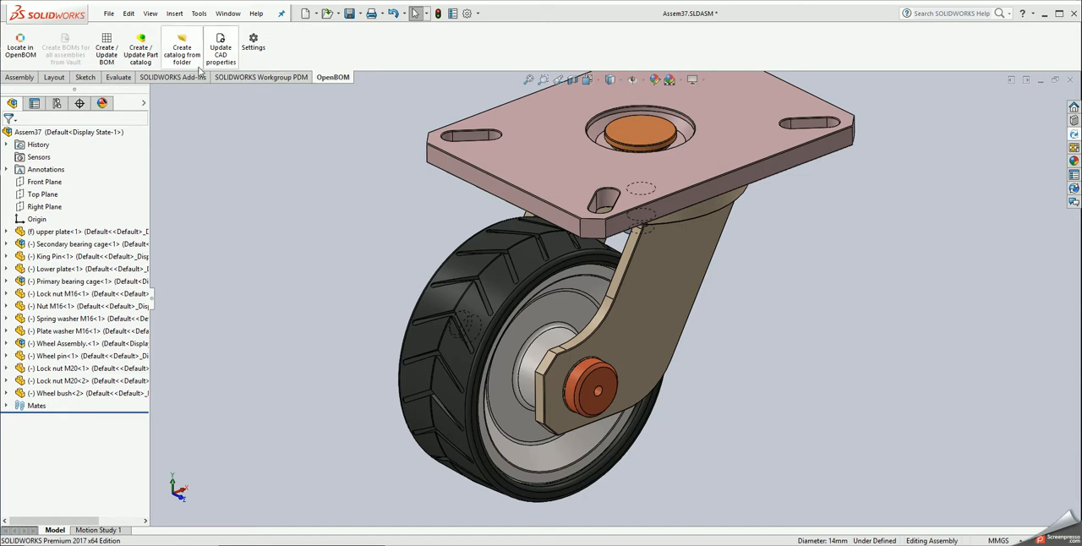
pyautogui.moveTo(182, 43)
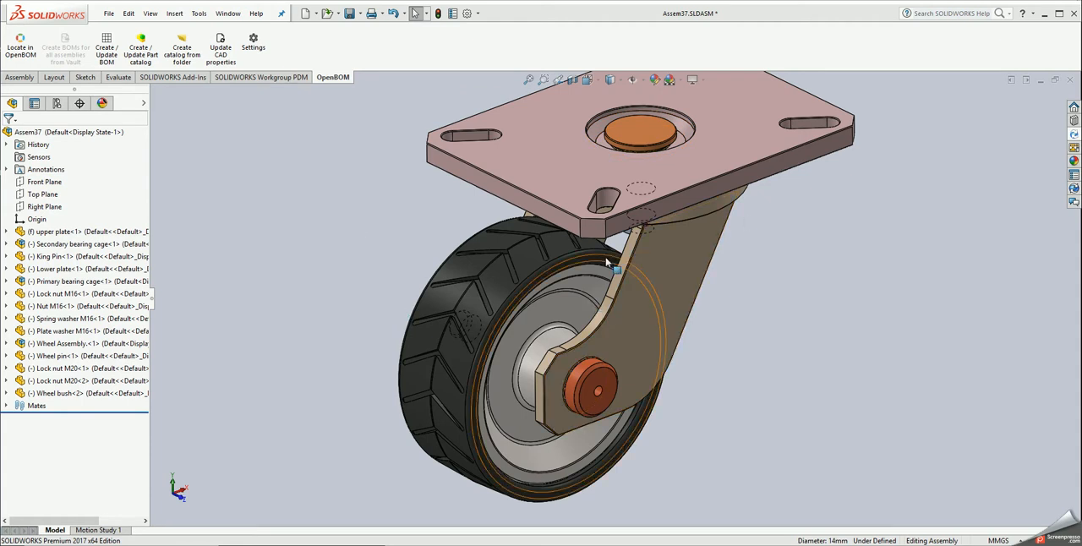
pyautogui.moveTo(275, 204)
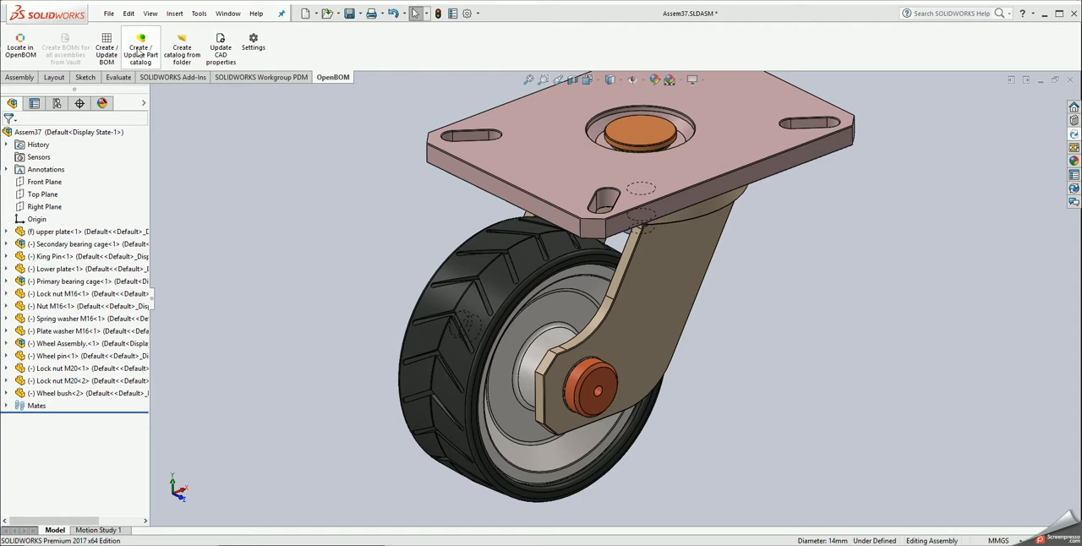
# - Run OpenBOM's Create / Update Part catalog on the Assem37 caster assembly
pyautogui.click(141, 44)
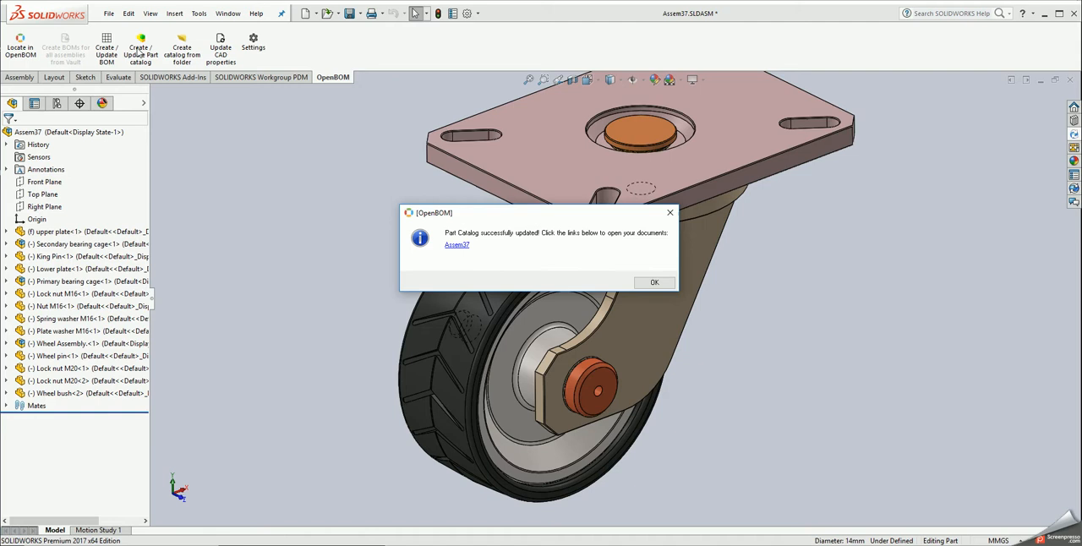
pyautogui.moveTo(442, 175)
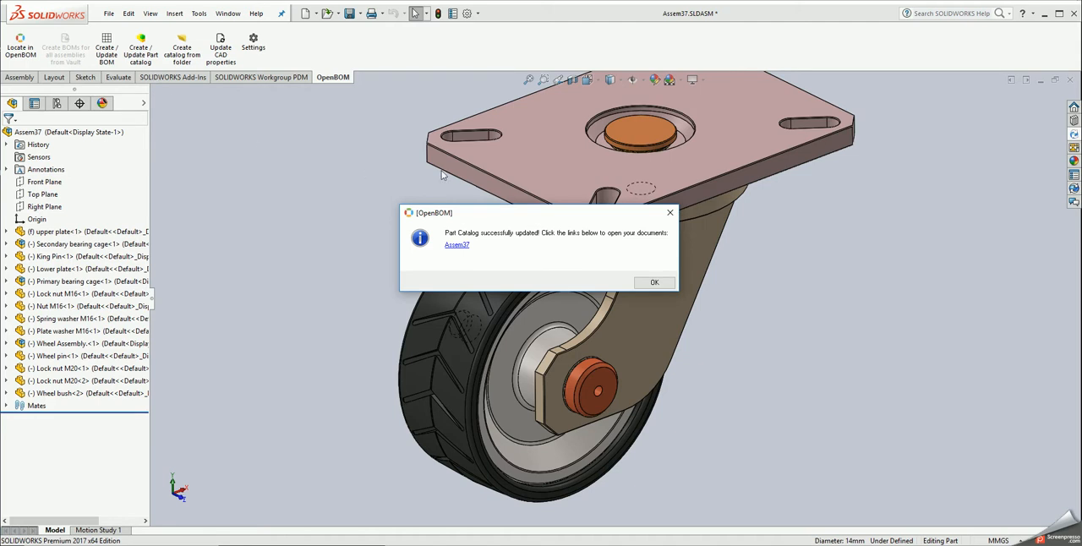
pyautogui.moveTo(499, 353)
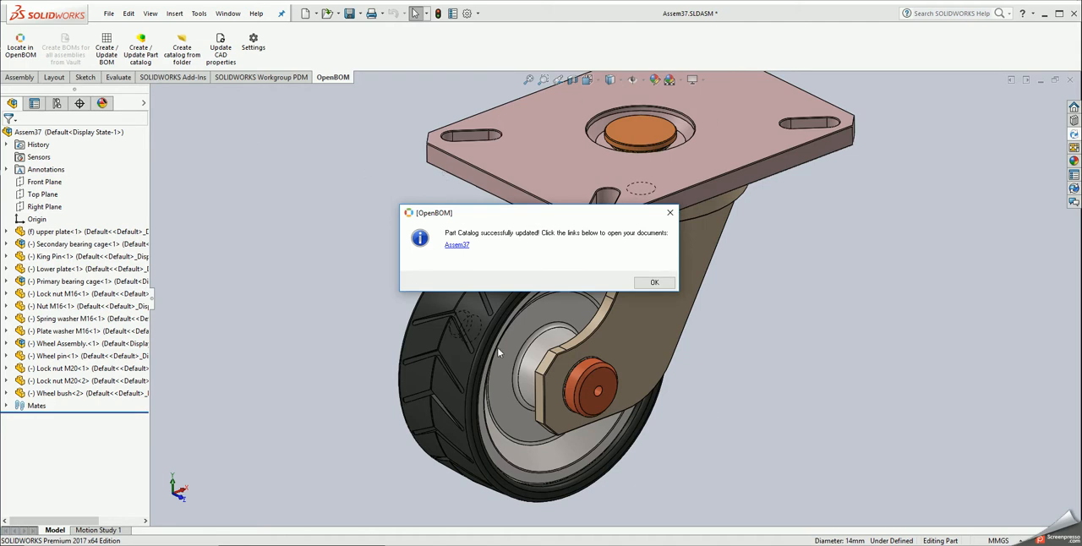
pyautogui.click(456, 244)
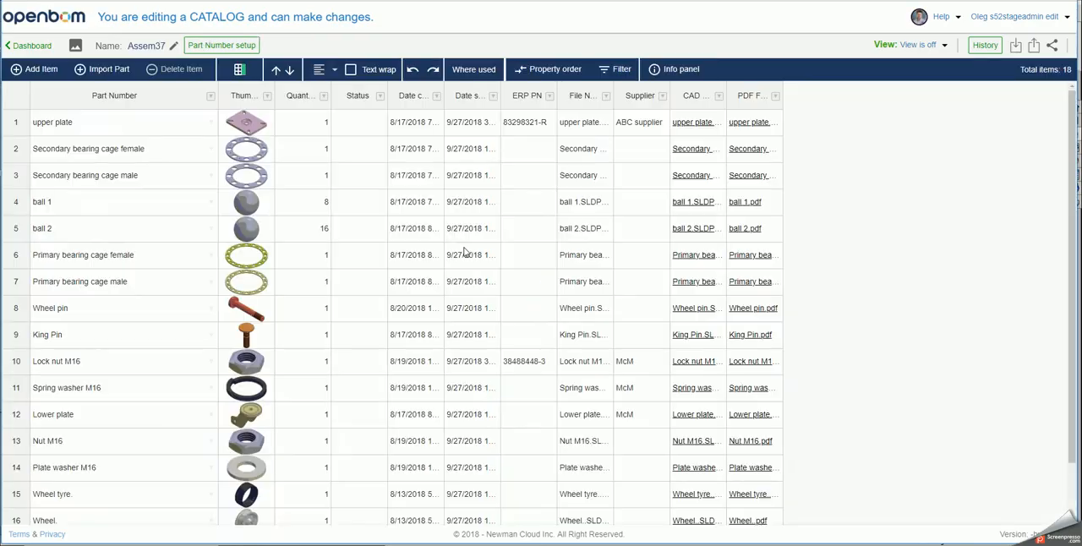
pyautogui.moveTo(145, 376)
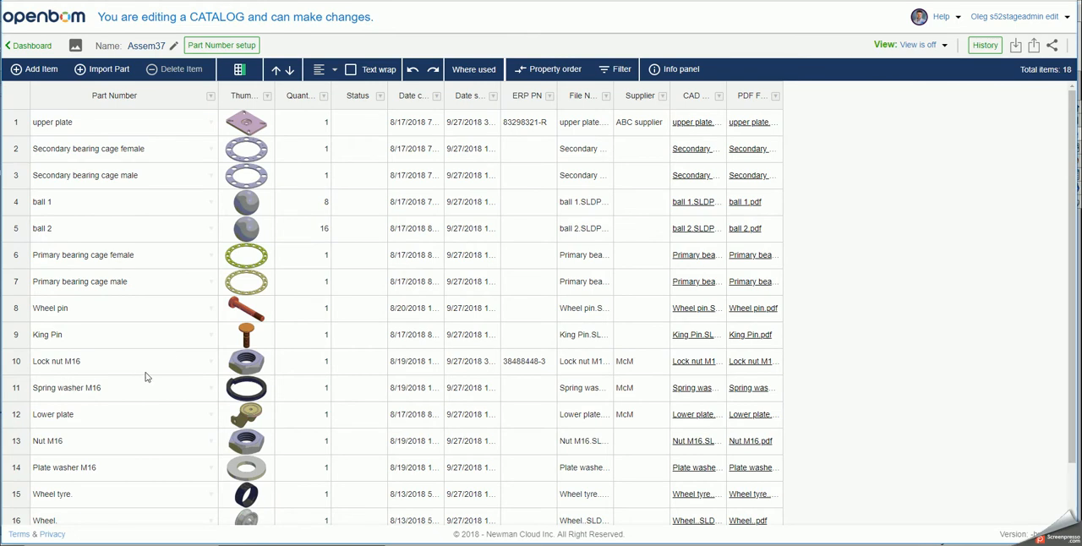
pyautogui.scroll(-3)
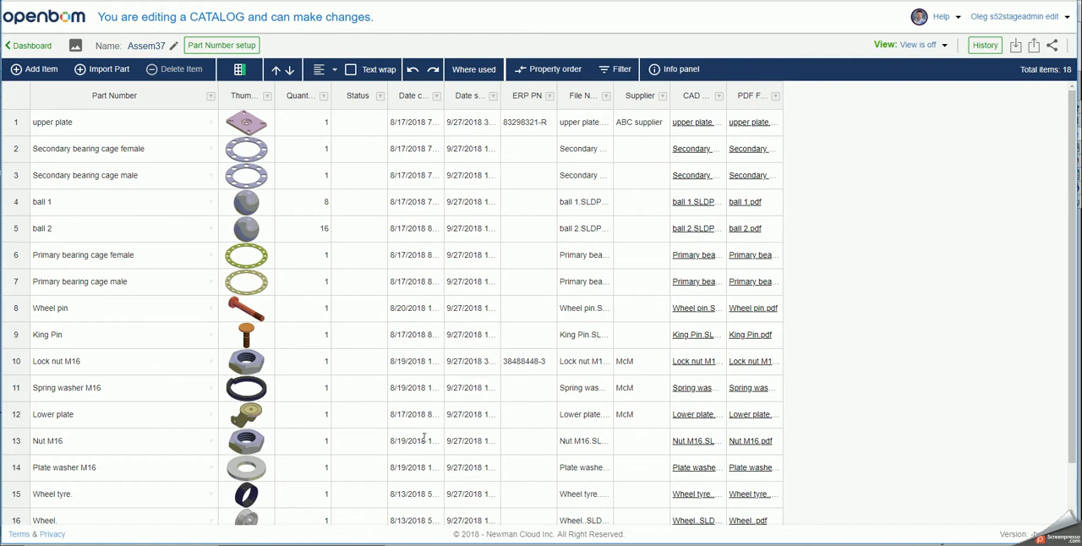
pyautogui.moveTo(673, 296)
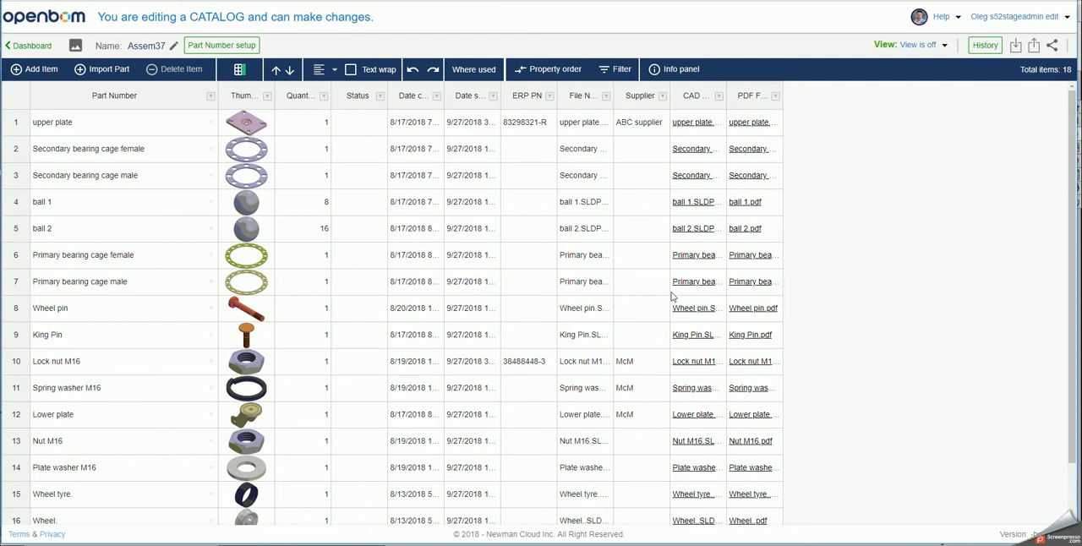
pyautogui.moveTo(683, 274)
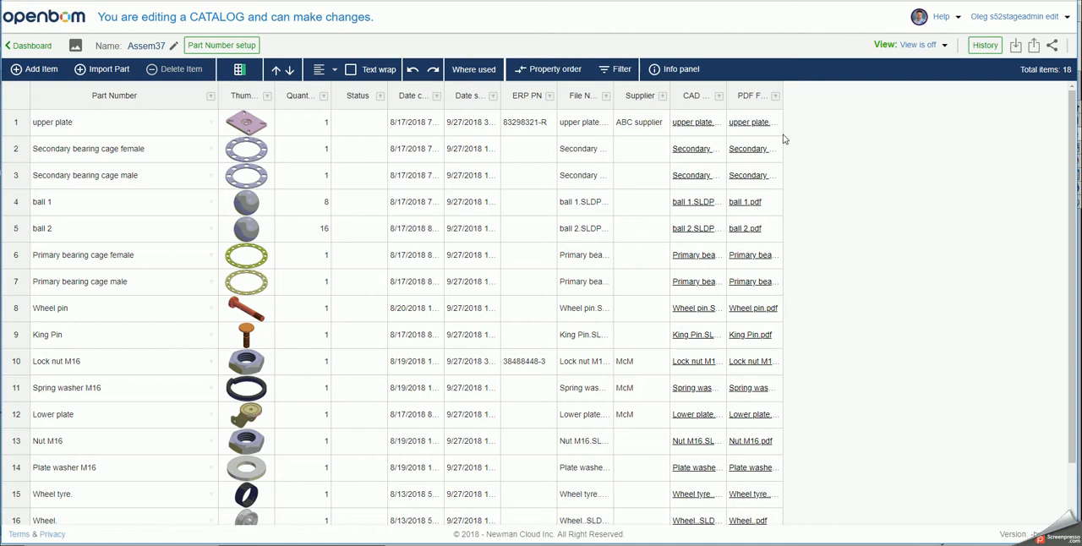
pyautogui.moveTo(745, 202)
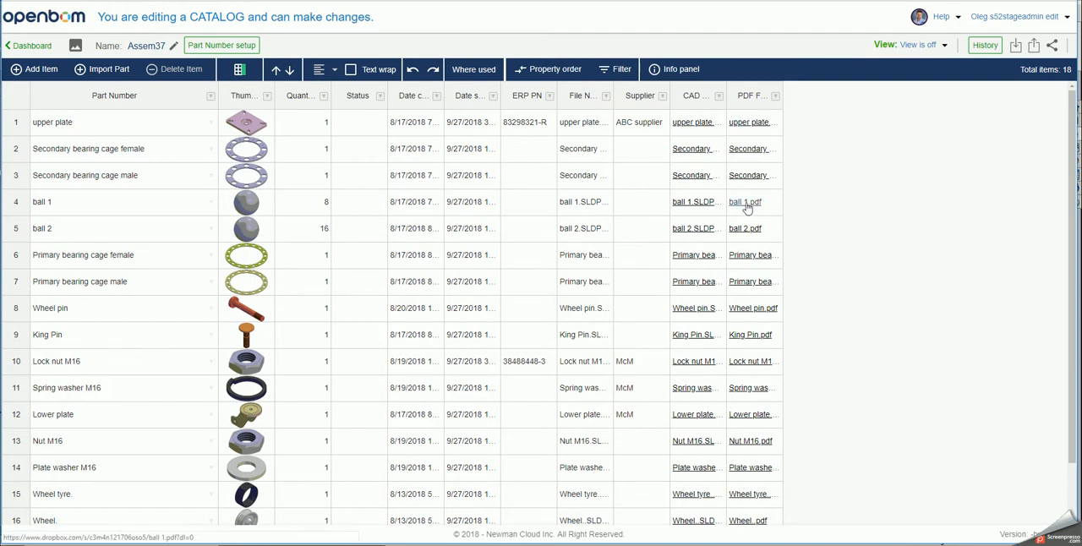
pyautogui.moveTo(748, 149)
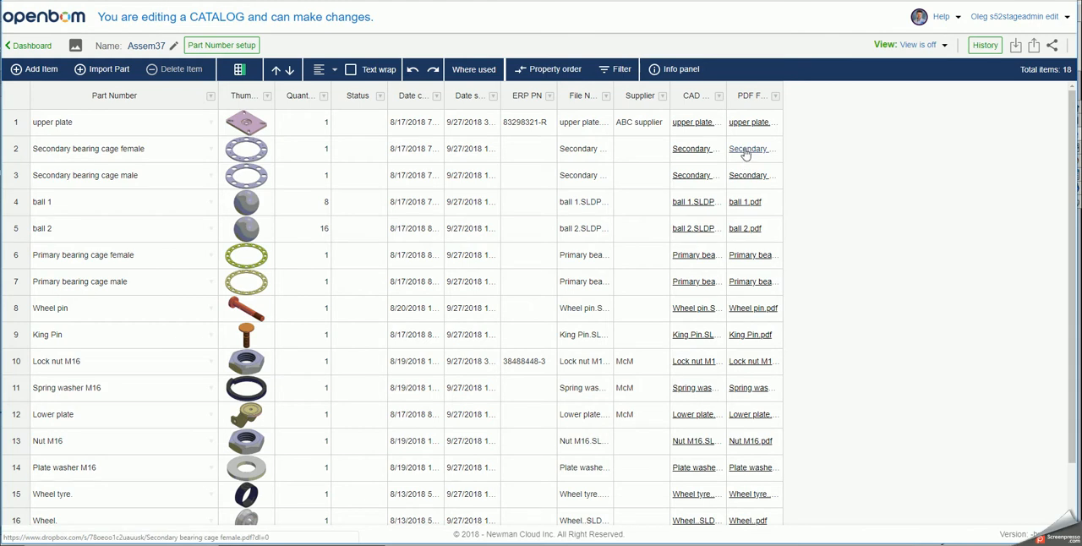
pyautogui.click(747, 148)
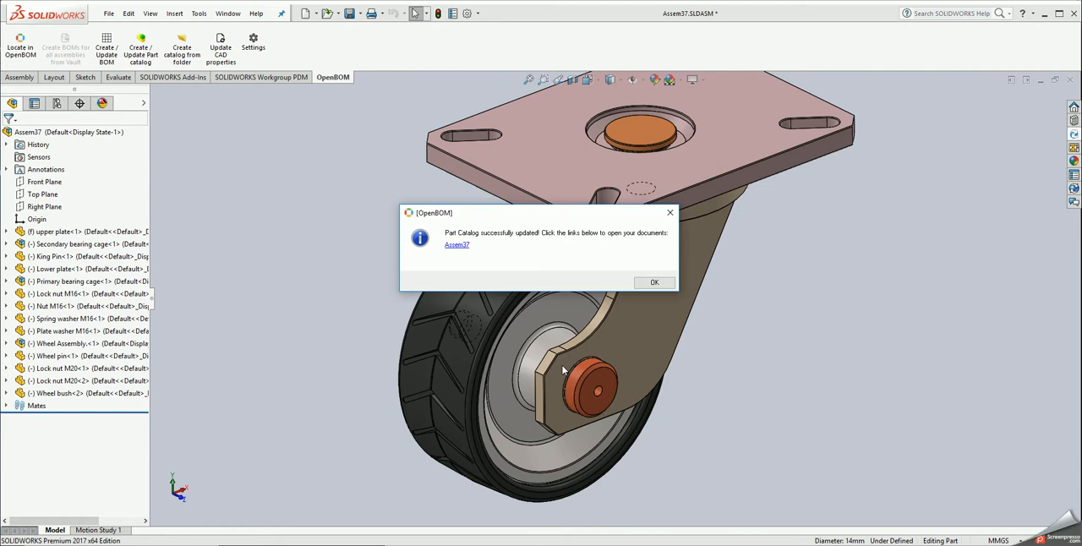
# - Dismiss the OpenBOM success dialog and close the finished progress window
pyautogui.click(654, 281)
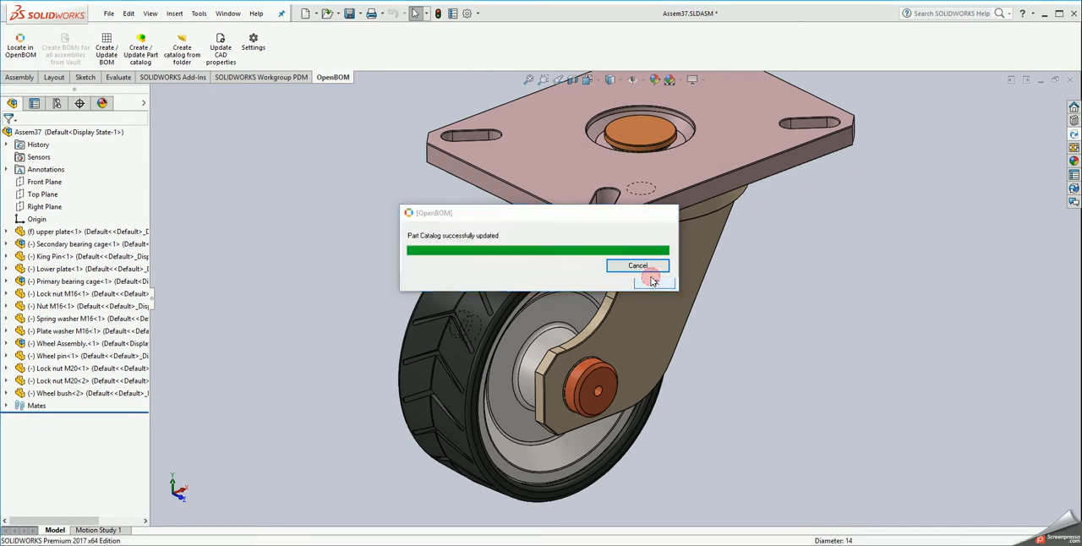
pyautogui.click(639, 266)
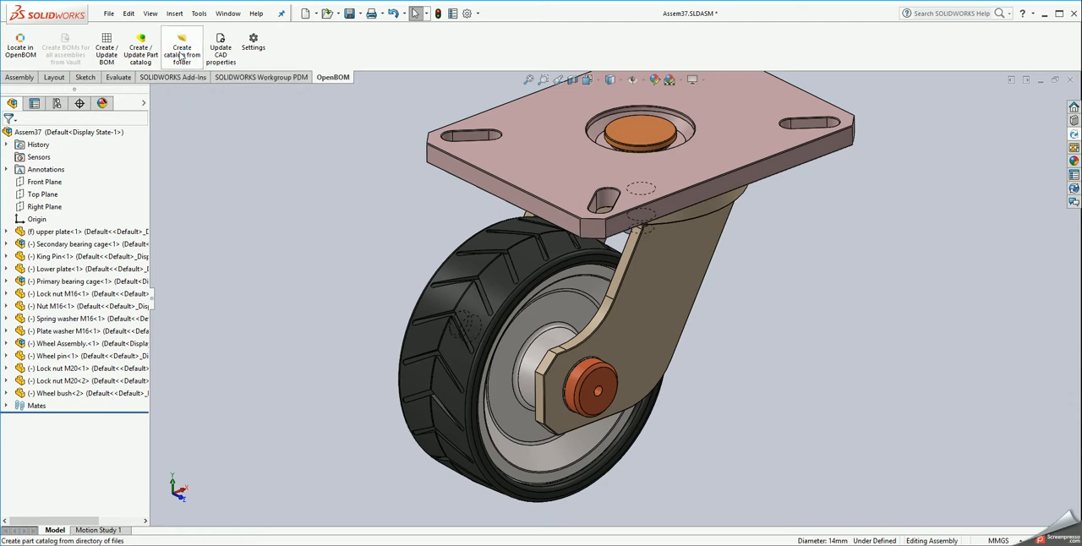
# - Create a single OpenBOM catalog from the 3-Finger Gripper SLDPRT folder
pyautogui.click(181, 46)
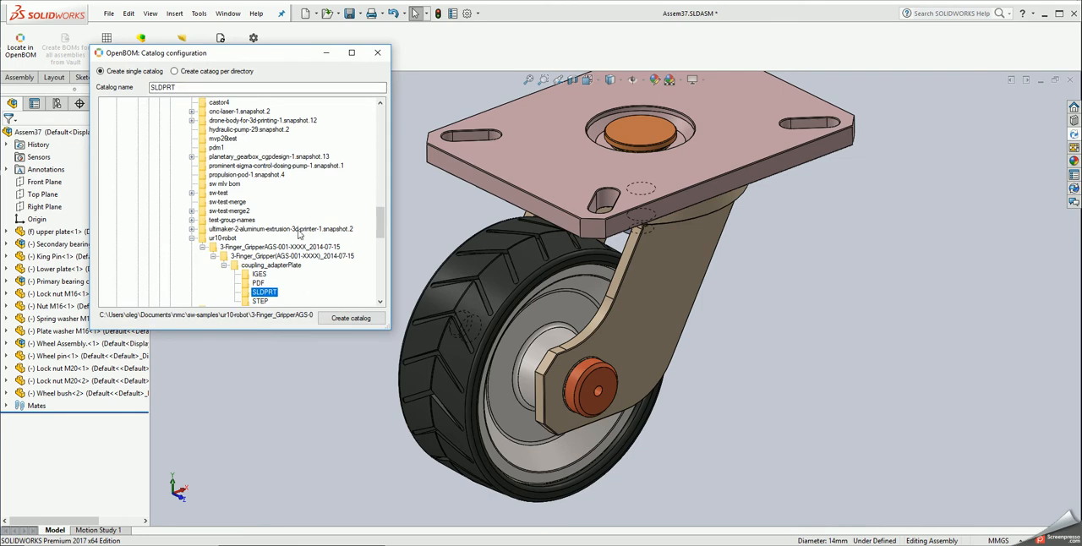
pyautogui.moveTo(297, 216)
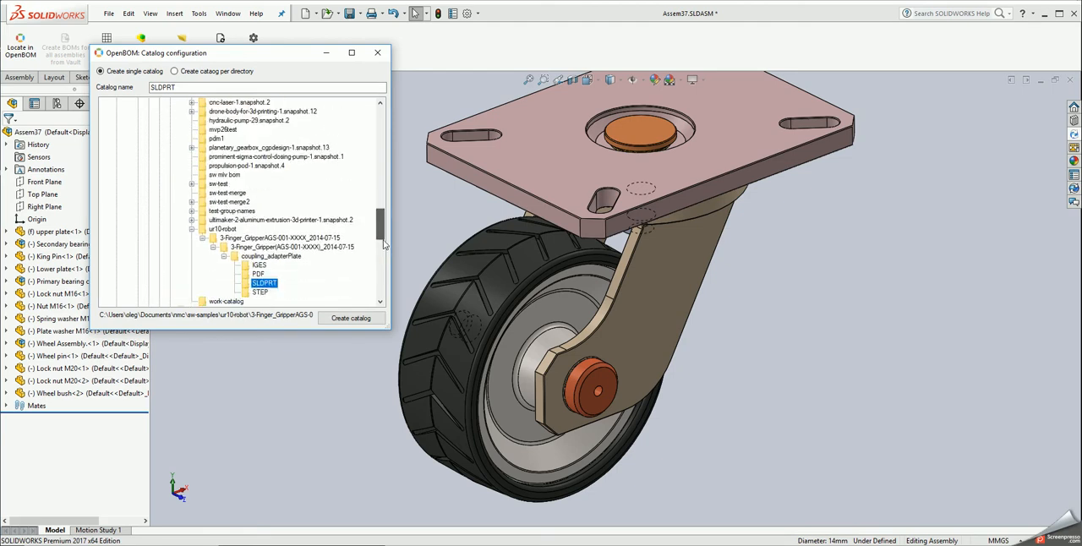
pyautogui.scroll(-3)
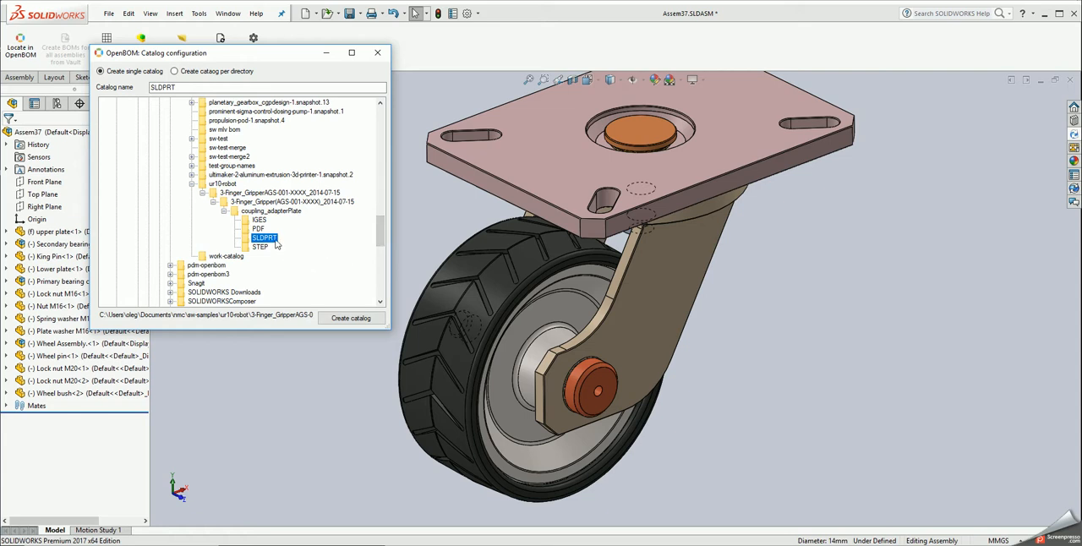
pyautogui.moveTo(276, 245)
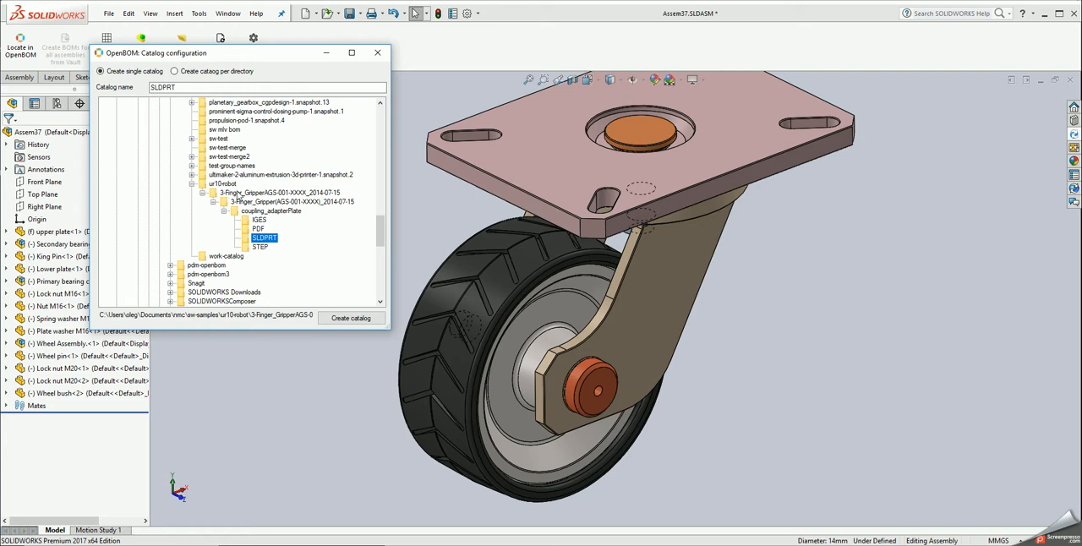
pyautogui.moveTo(276, 144)
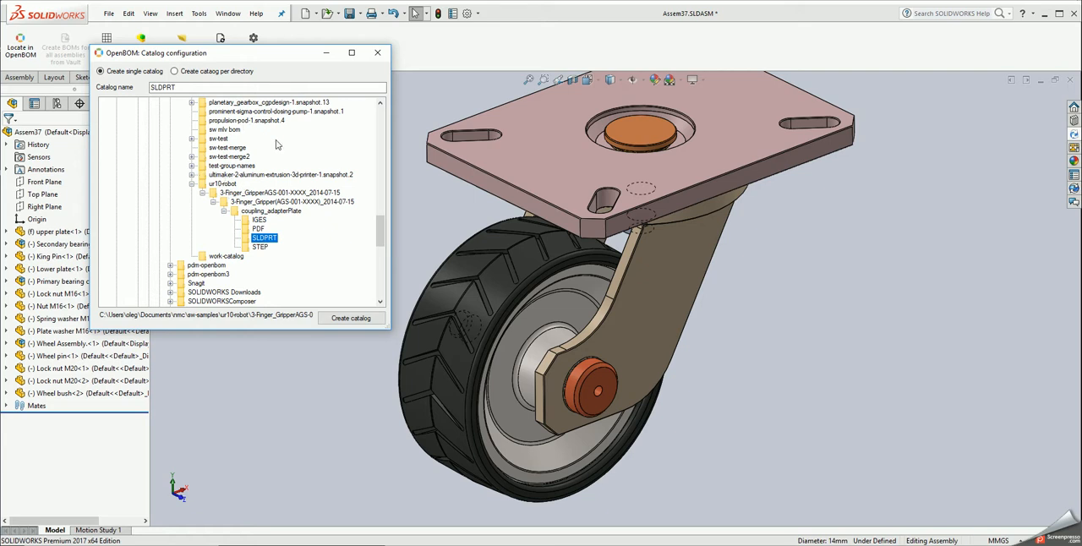
pyautogui.moveTo(329, 312)
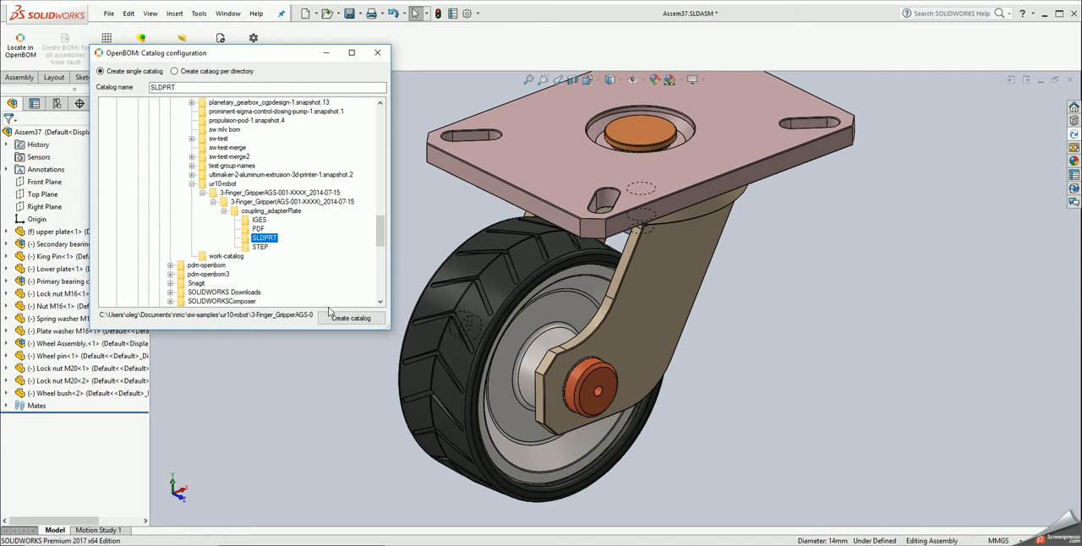
pyautogui.click(351, 318)
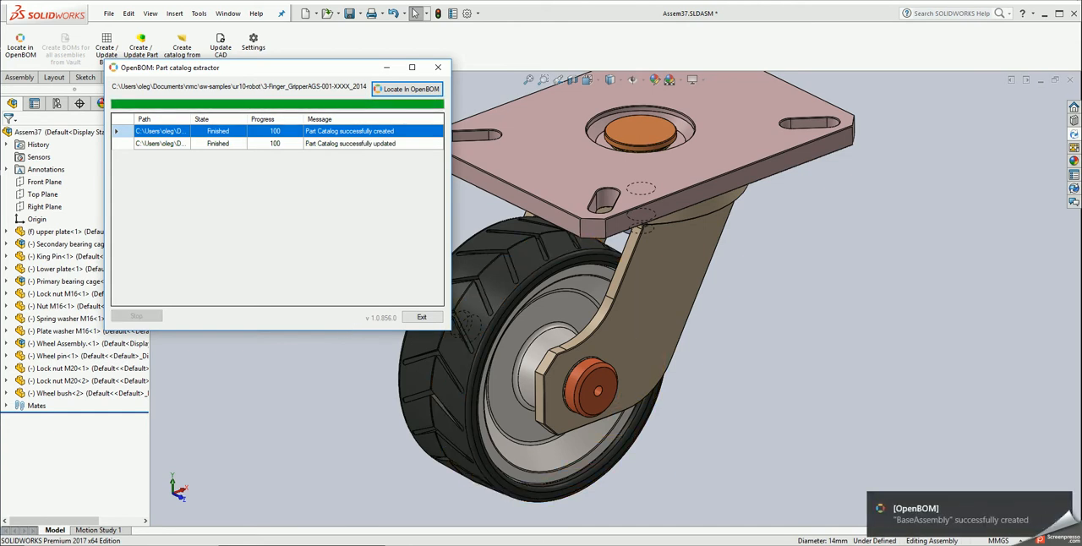
pyautogui.moveTo(857, 500)
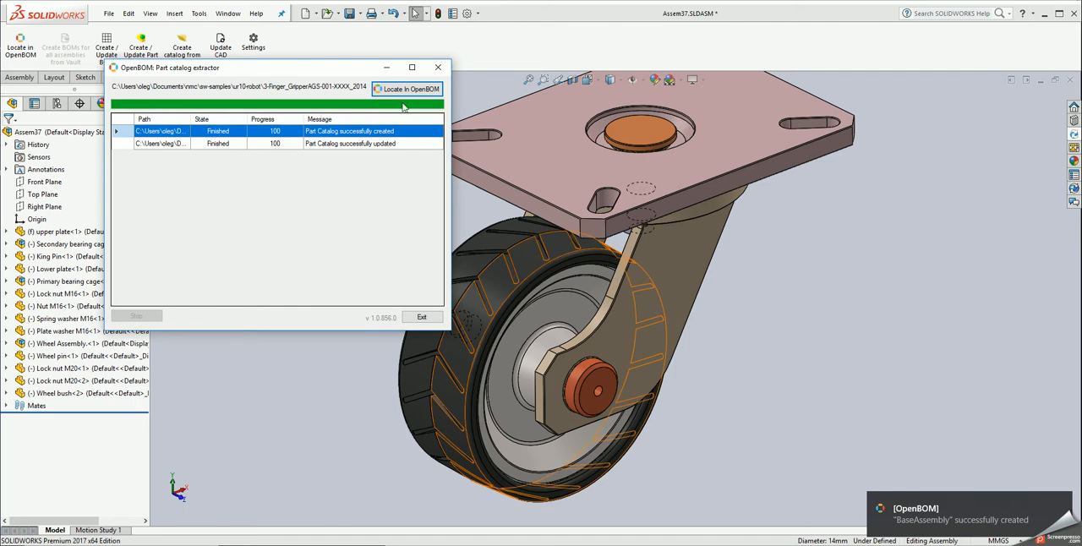
# - Once the Part catalog extractor shows Finished, locate the new catalog in OpenBOM
pyautogui.click(407, 89)
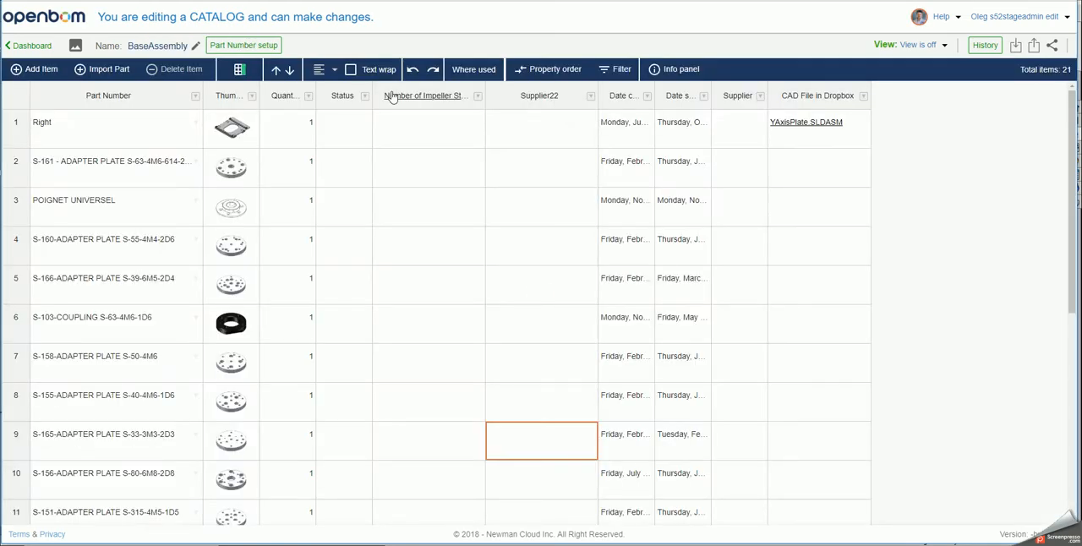
pyautogui.moveTo(334, 247)
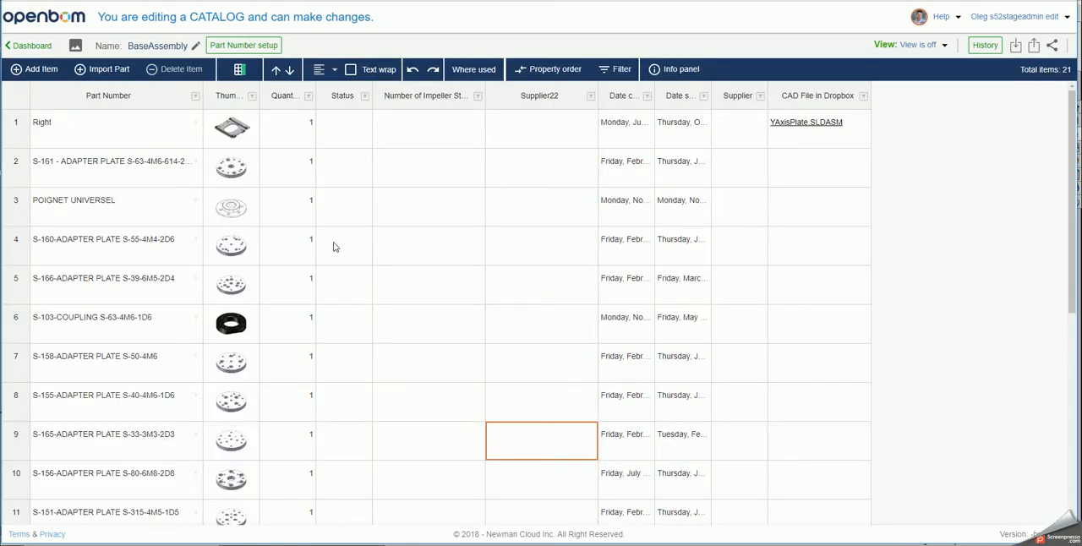
# - Scroll the BaseAssembly catalog down to part 17, showing Schunk and Motoman faceplates
pyautogui.scroll(-3)
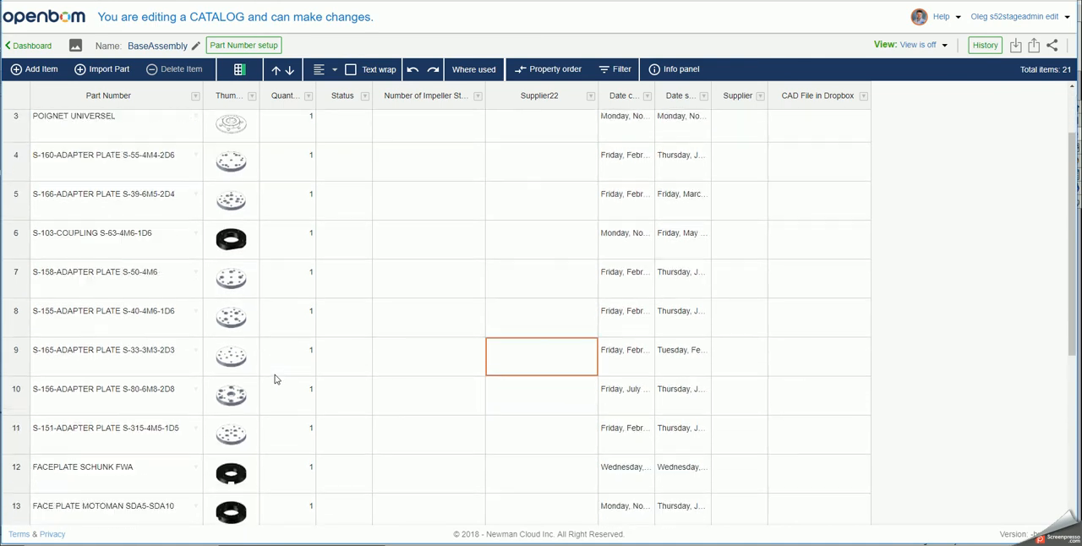
pyautogui.scroll(-3)
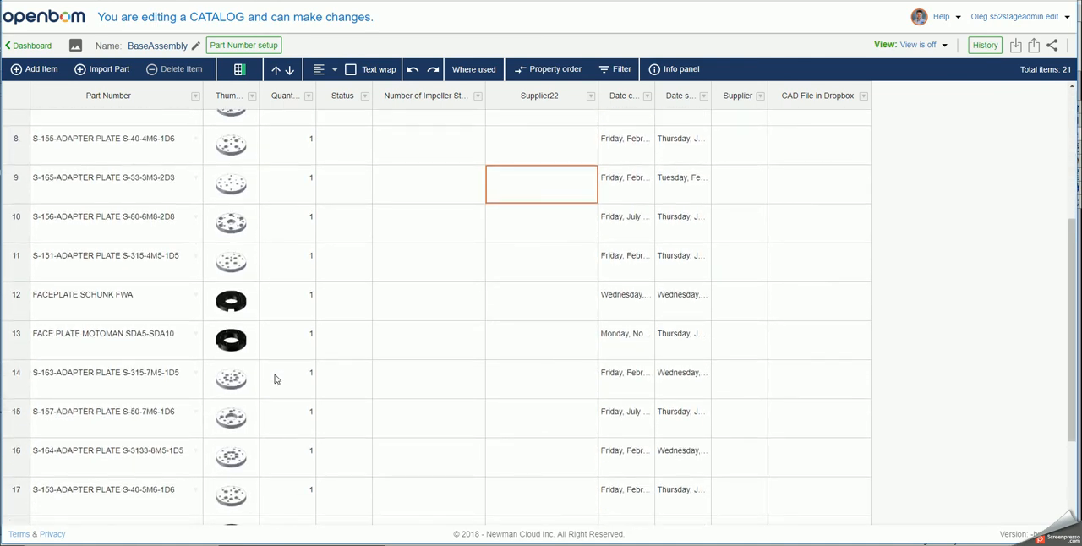